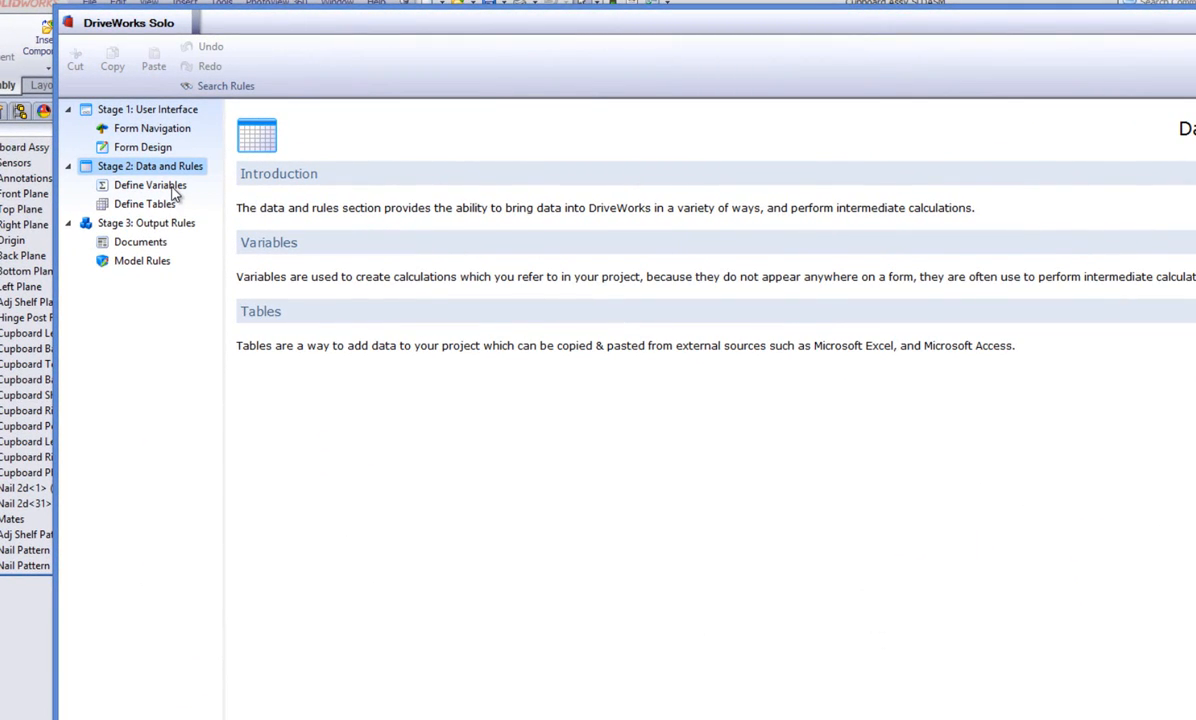
- Add a variable category named 'Model' in Define Variables
left_click(150, 184)
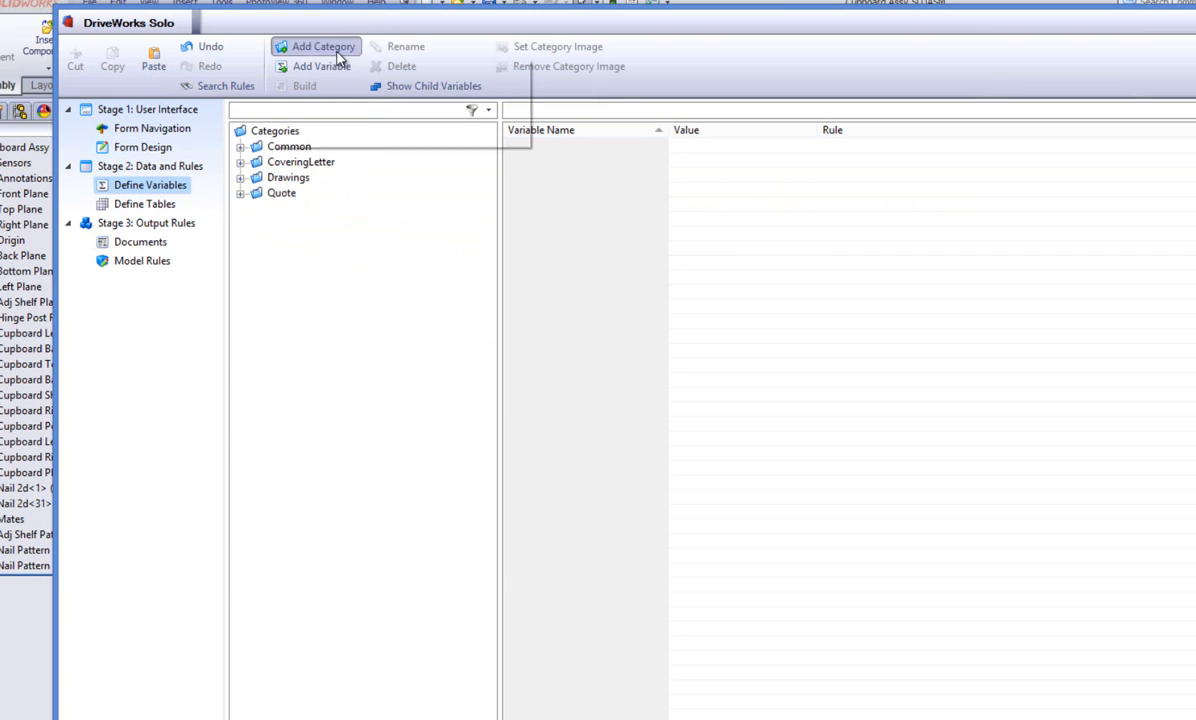
left_click(322, 46)
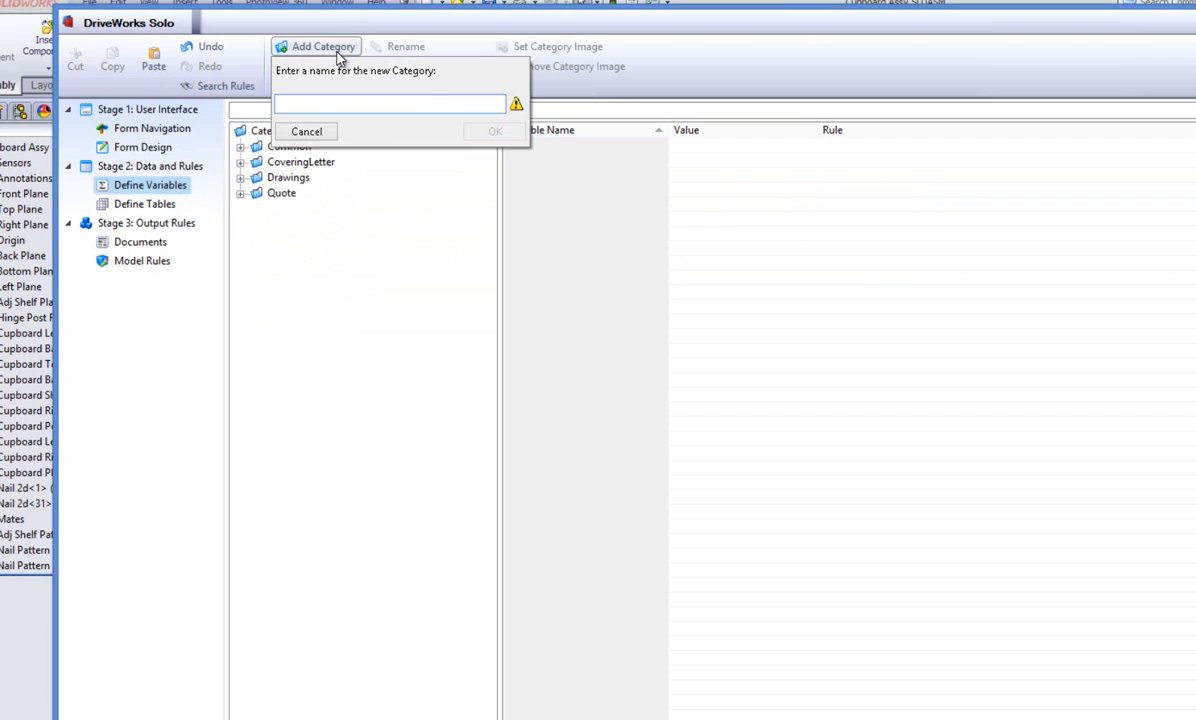
type("Model")
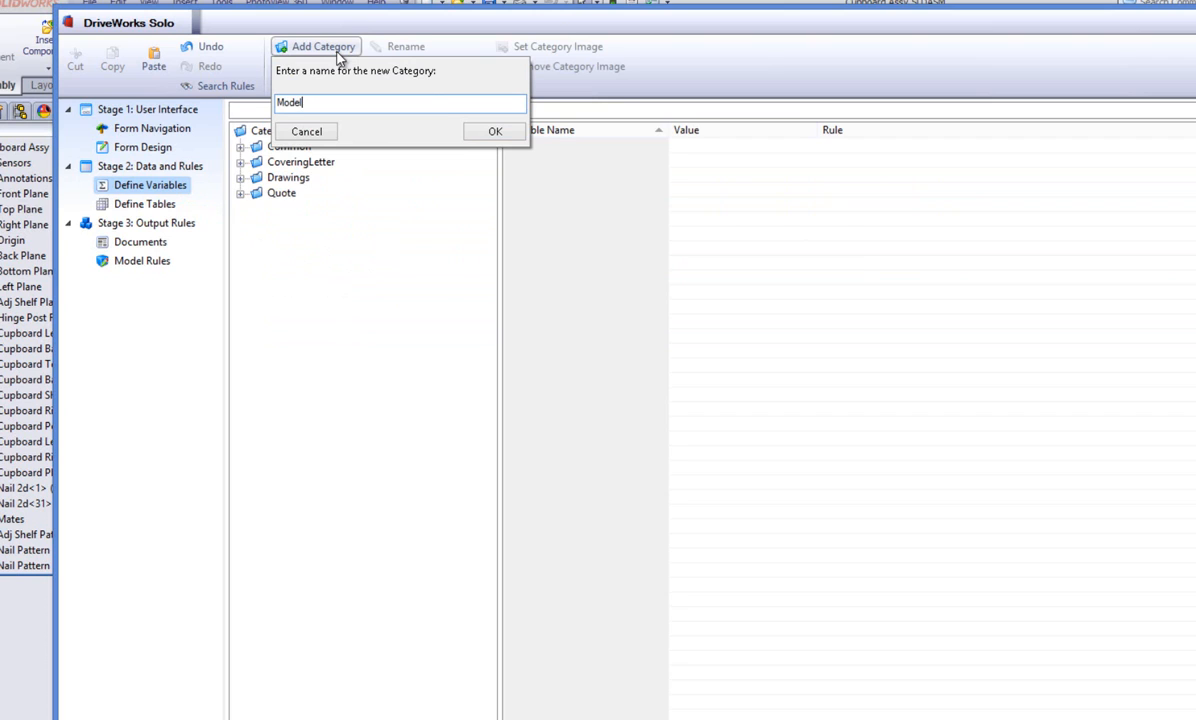
left_click(494, 131)
type("ShelfQty")
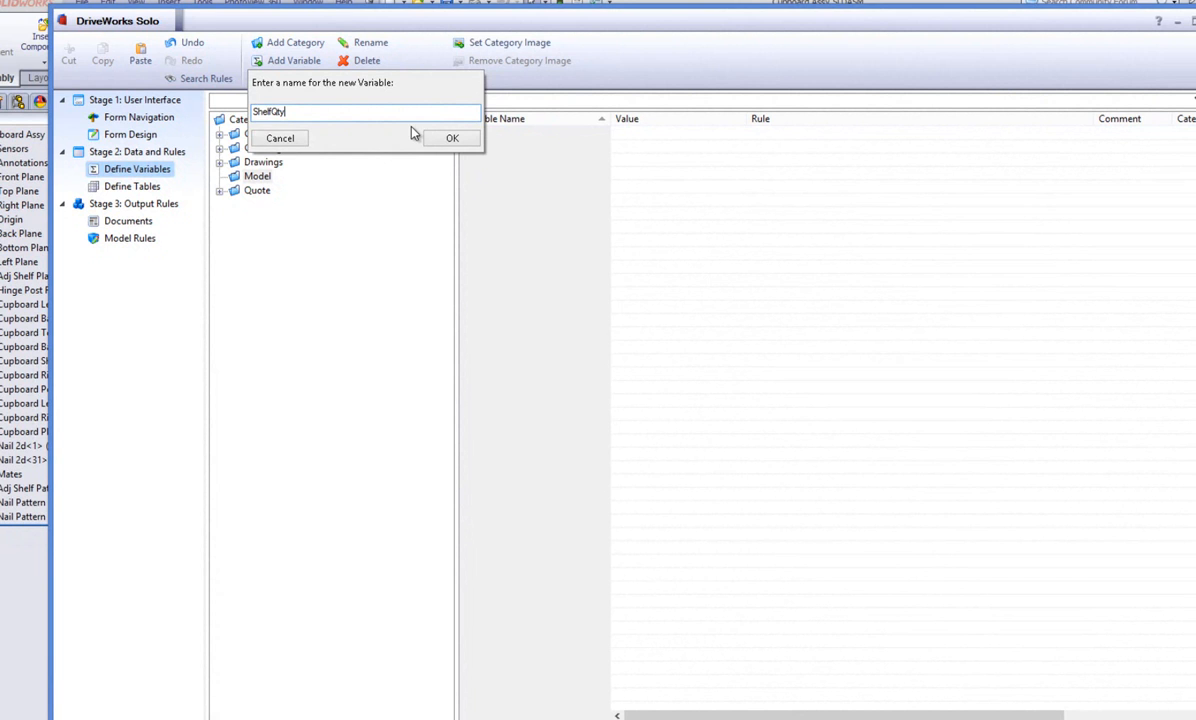
- Create the ShelfQty variable under Model and open its rule builder
left_click(452, 138)
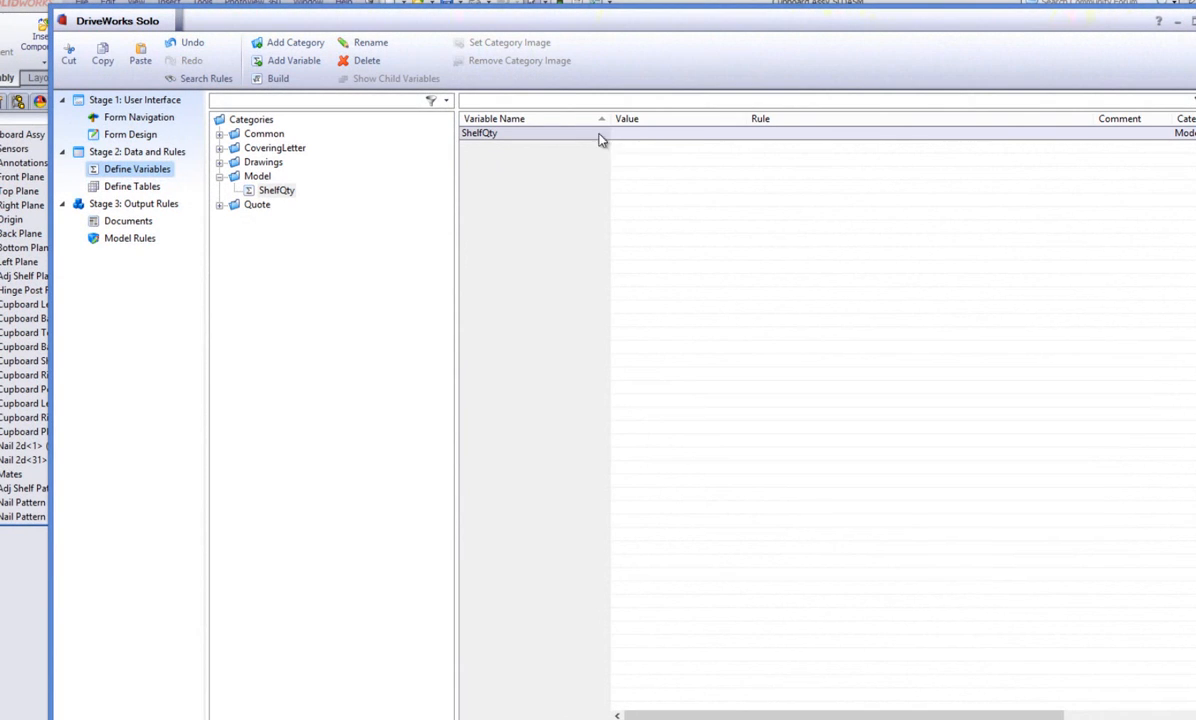
double_click(479, 133)
type("IF(")
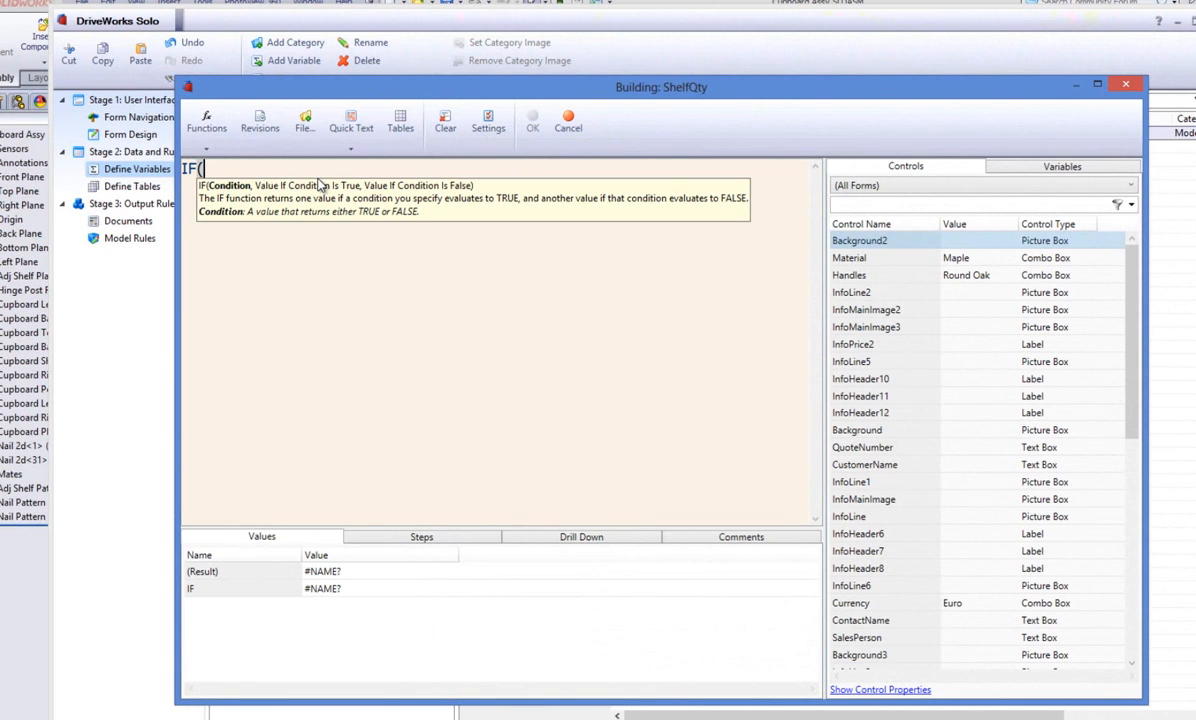
mouse_move(712, 194)
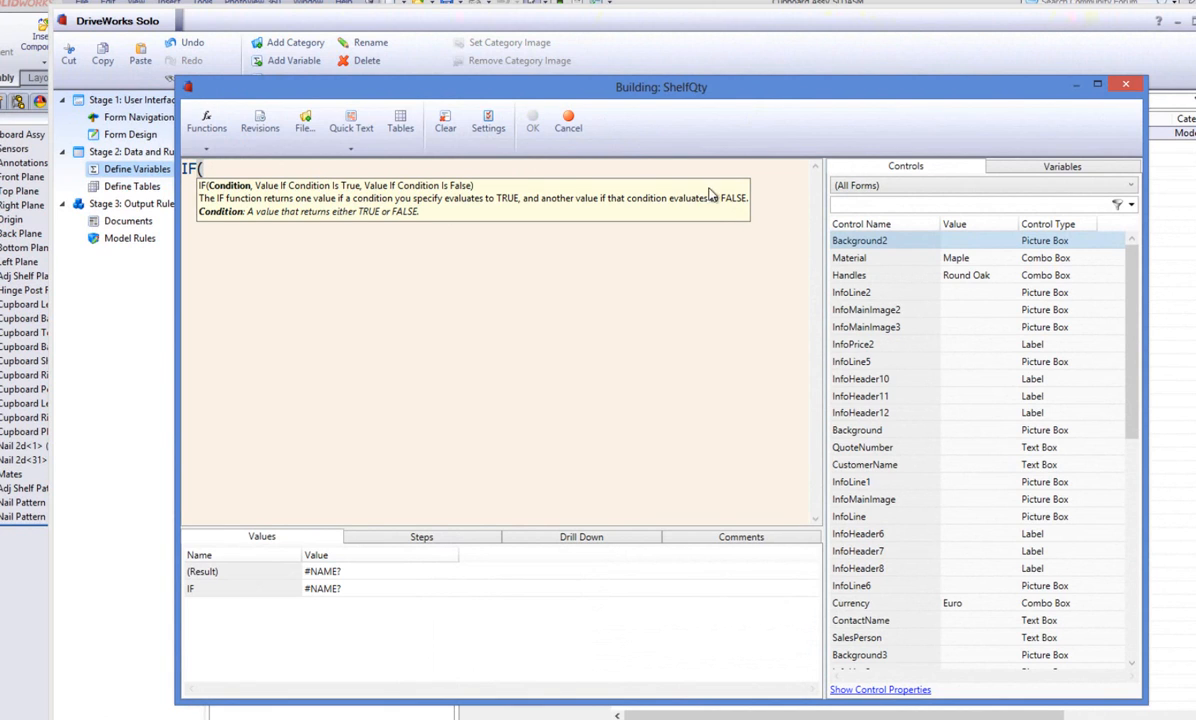
- Set the ShelfQty rule to IF(HeightReturn>600, 2, 1)
type("height")
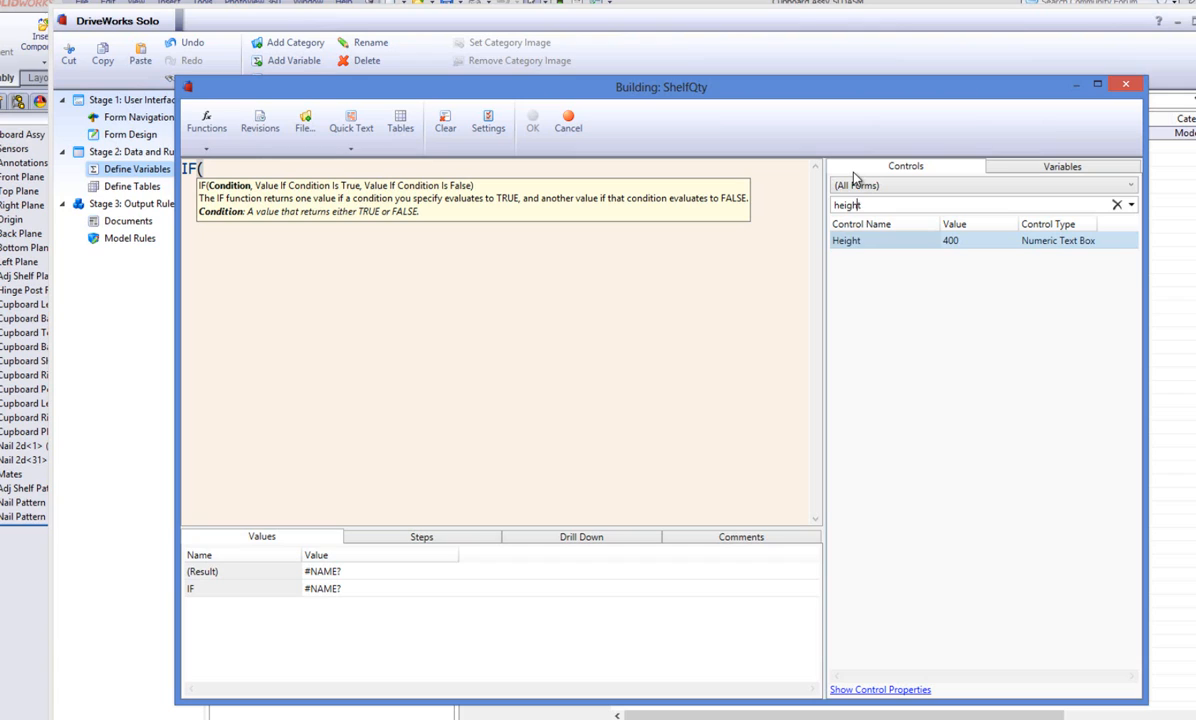
type("HeightReturn")
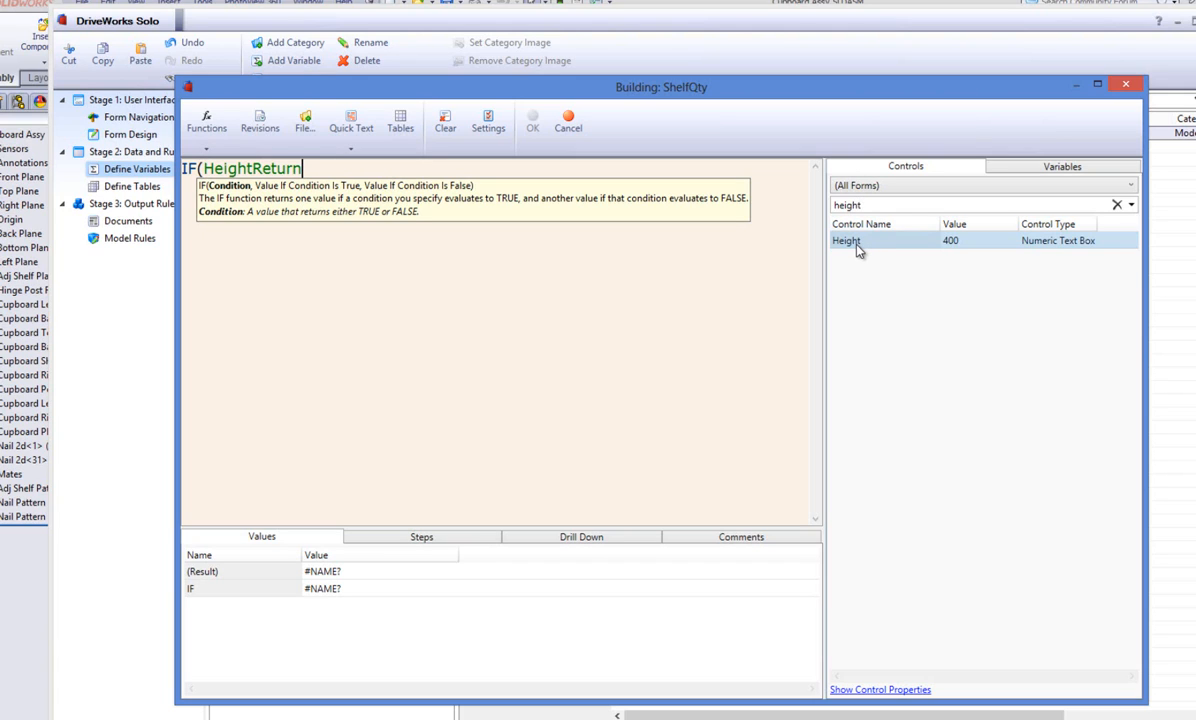
type(">")
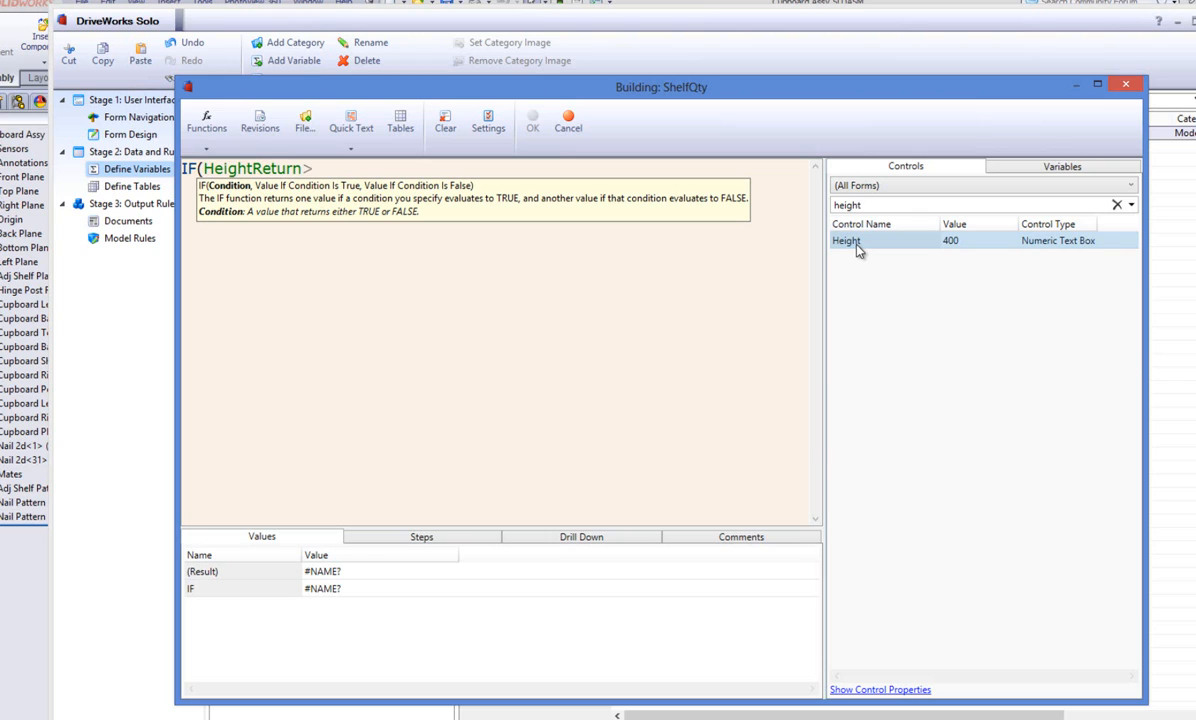
type("600, 2, 1)")
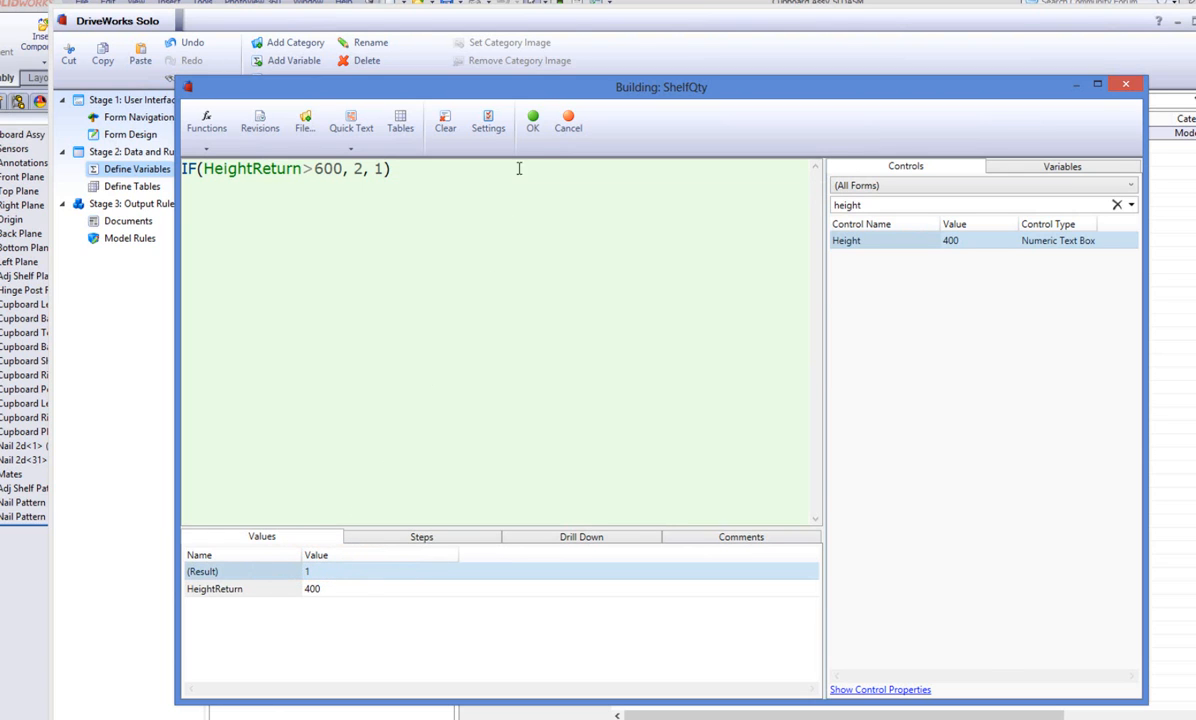
left_click(532, 117)
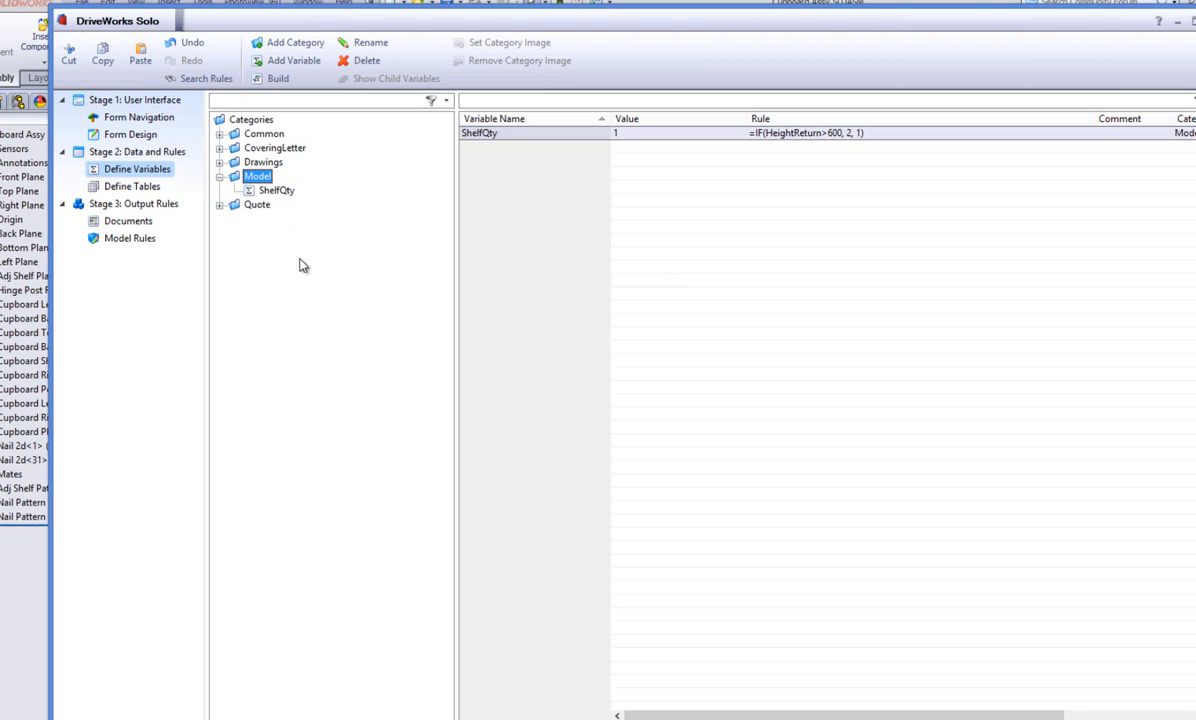
- Select ShelfQty, then go to the Model Rules stage
left_click(275, 190)
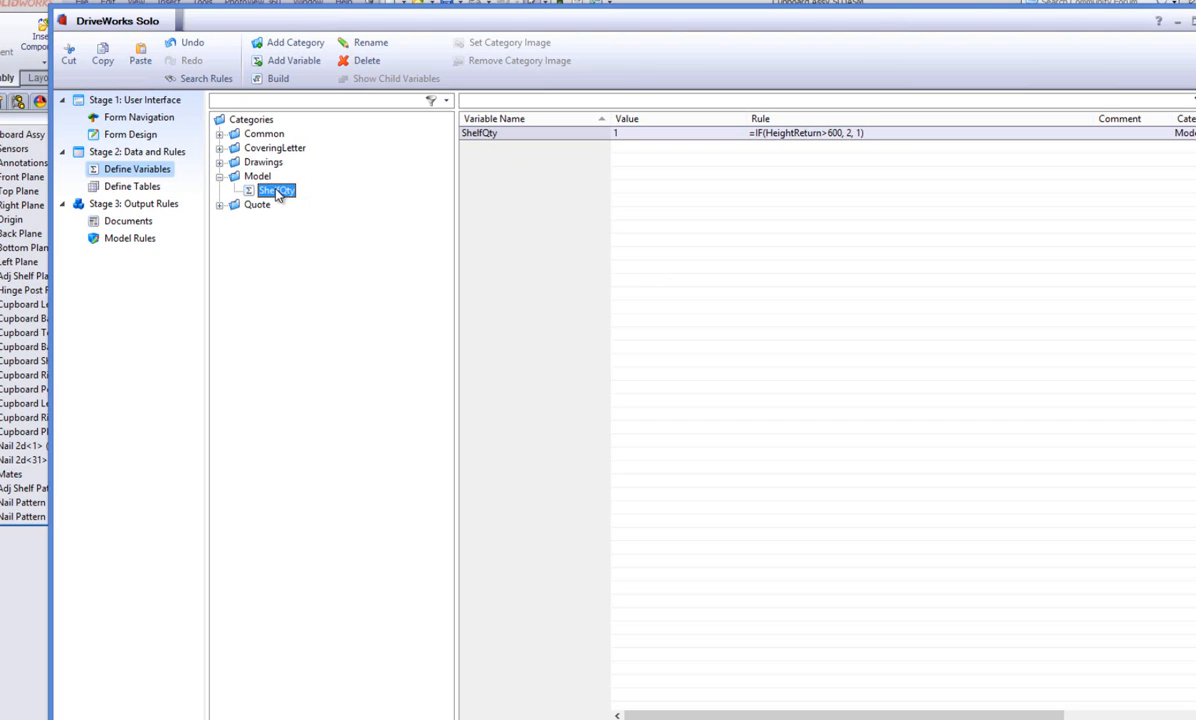
mouse_move(251, 242)
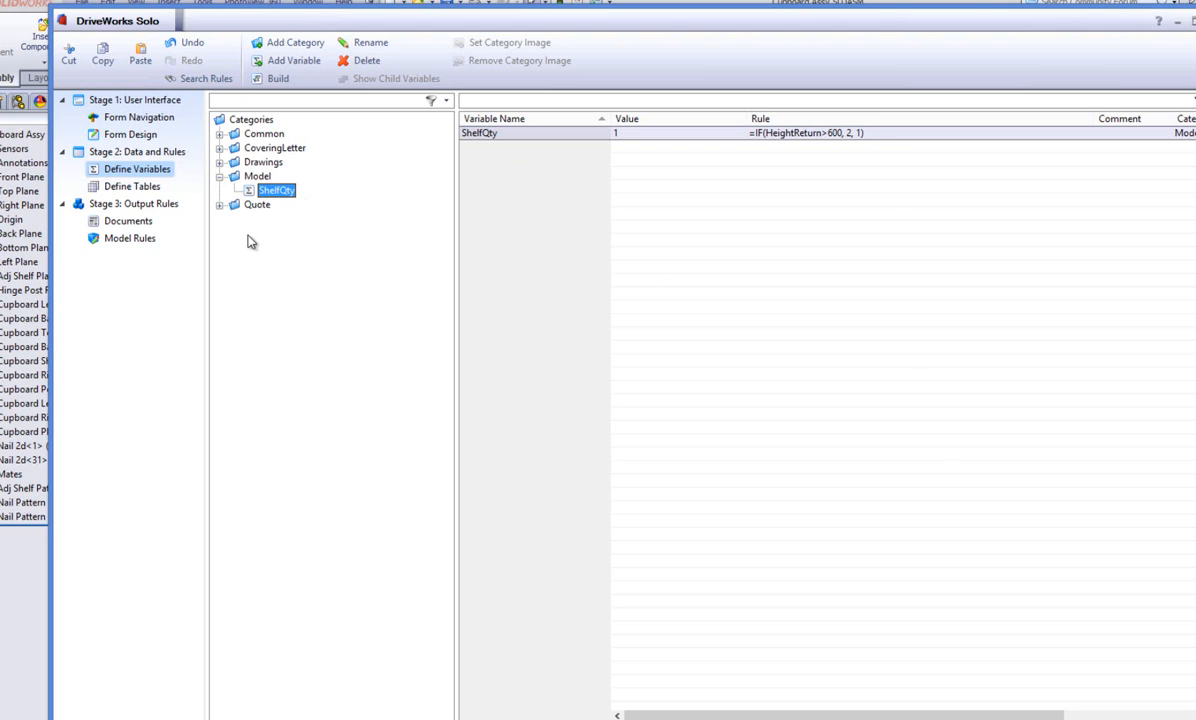
left_click(129, 238)
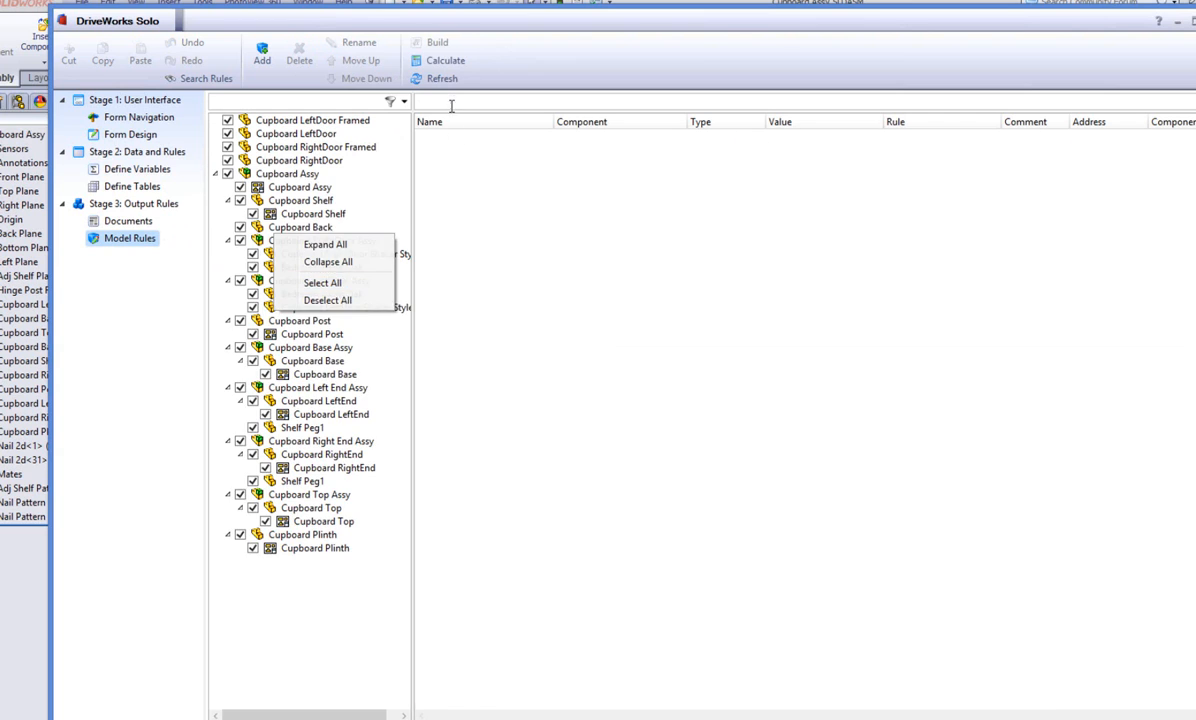
- Select all components to show every model rule, including the ShelfQty dimension
left_click(324, 244)
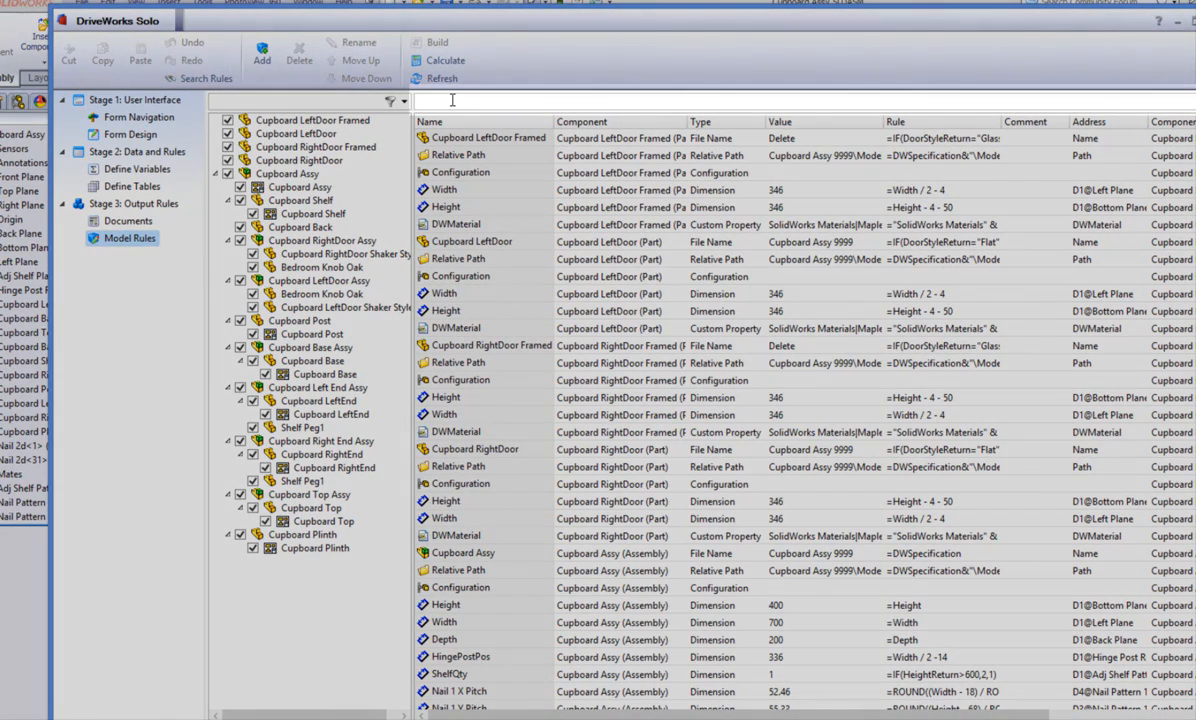
- Filter rules by 'DWVar' and open the right end's Lower Shelf Mount Holes rule
type("DWVariableShelfQt")
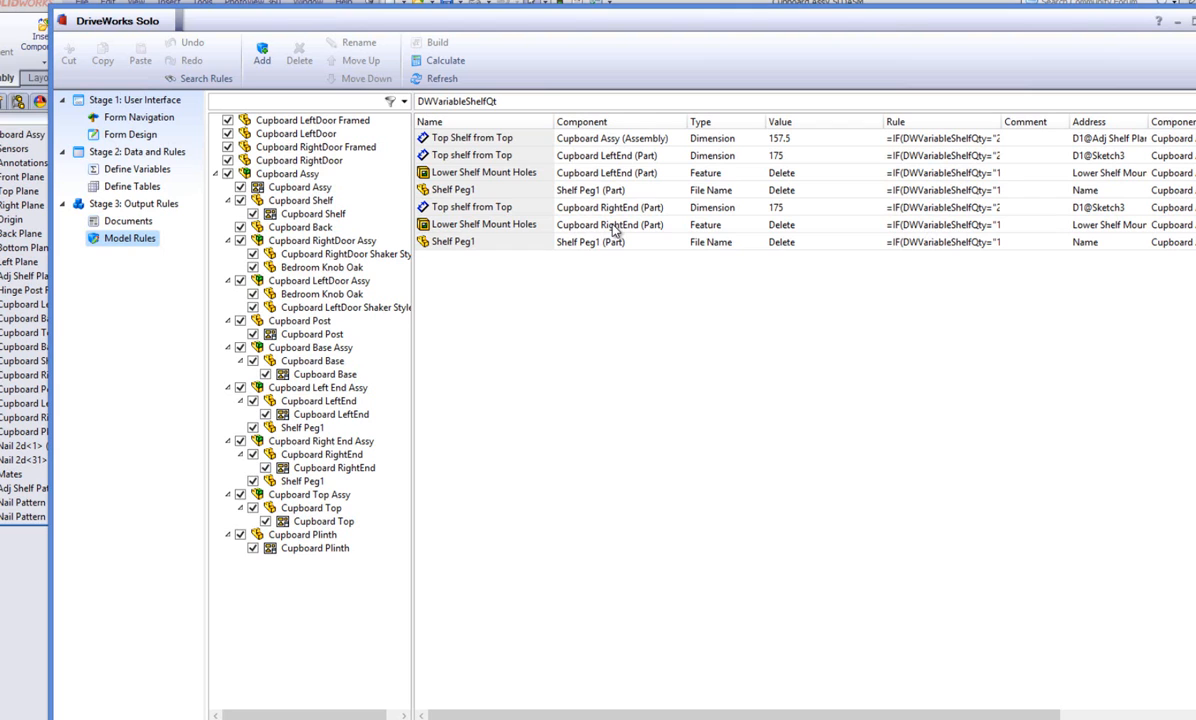
left_click(615, 224)
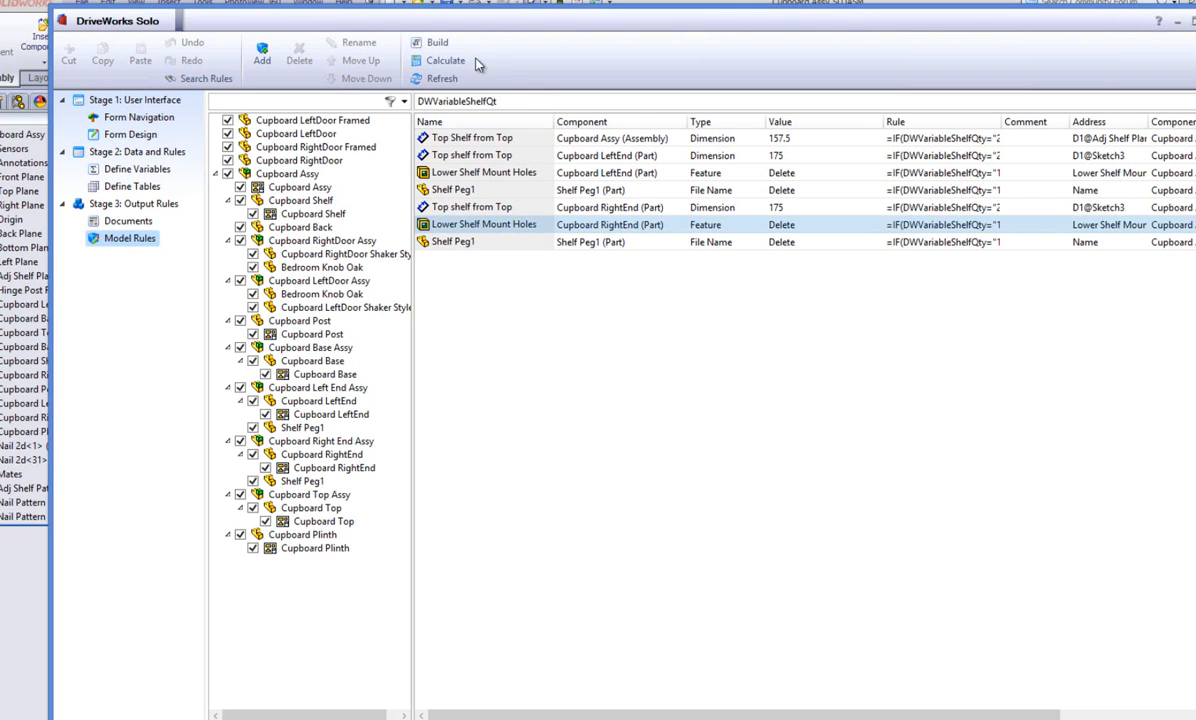
double_click(484, 224)
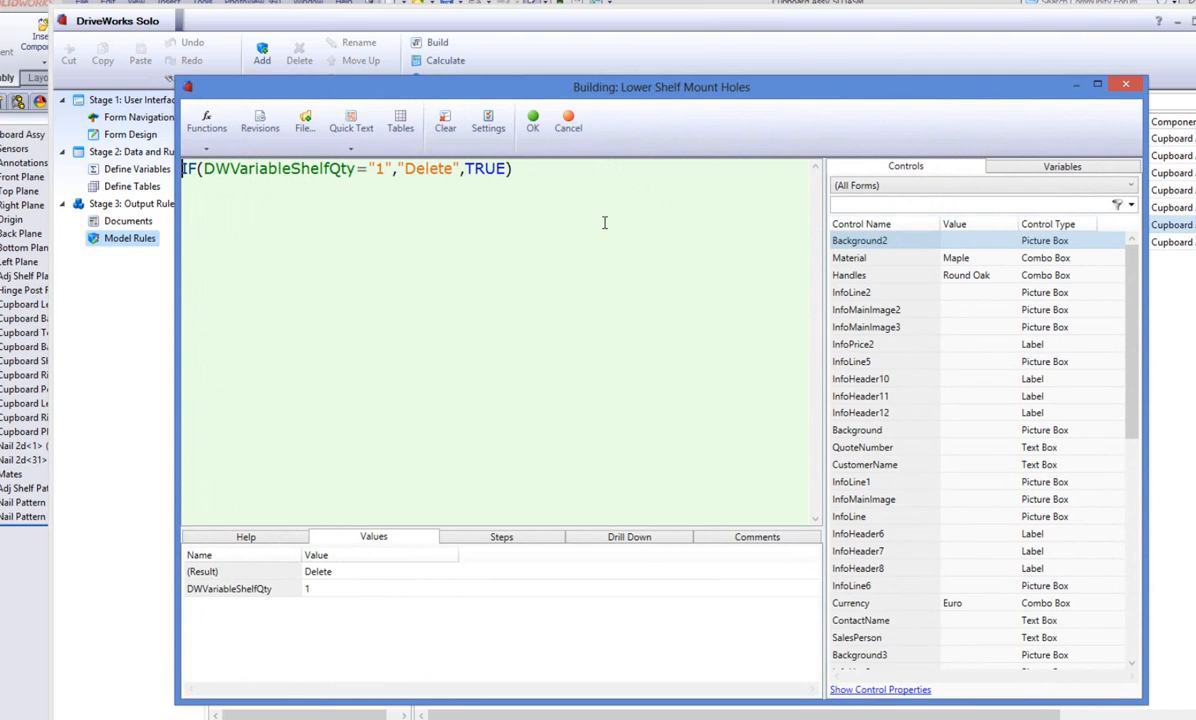
mouse_move(550, 217)
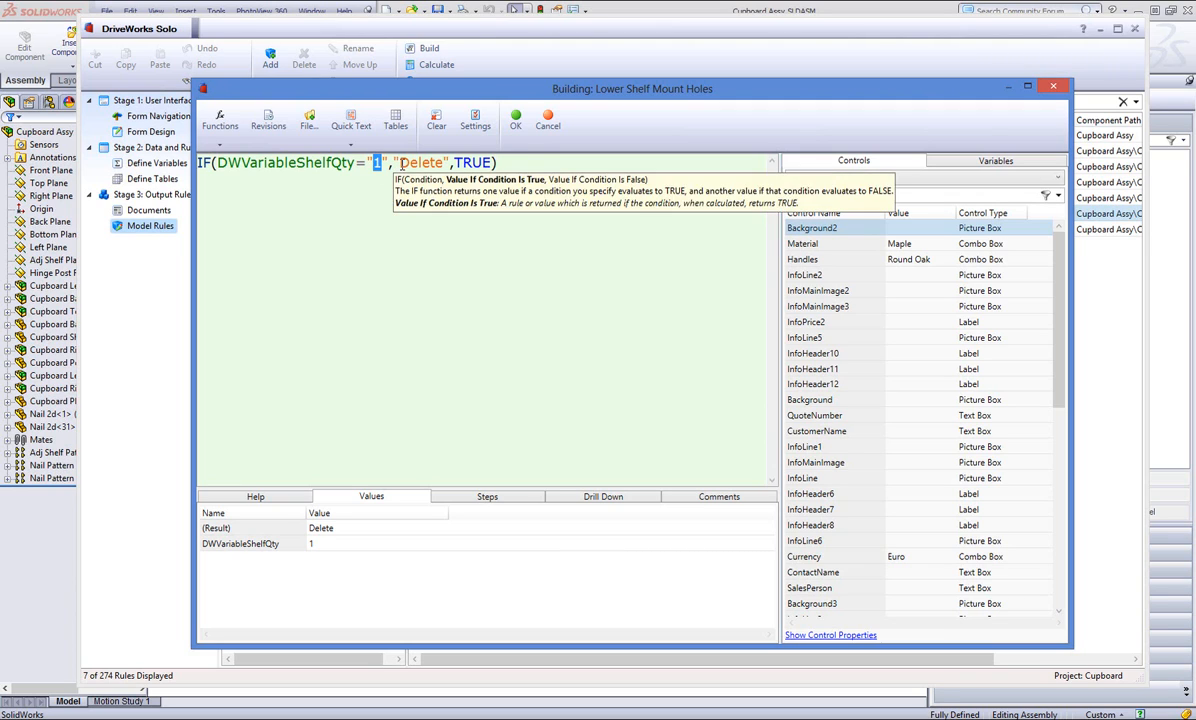
- Select the formula IF(DWVariableShelfQty="1","Delete",TRUE) in the rule editor
double_click(422, 162)
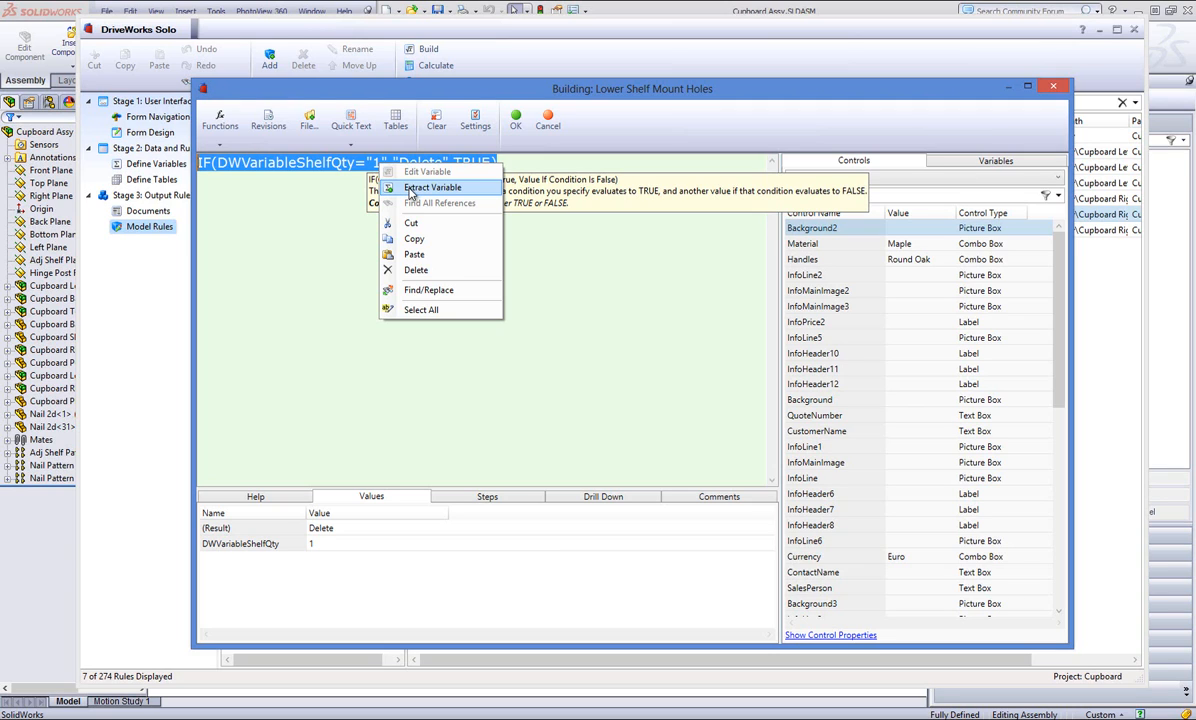
- Extract the formula into variable 'LowerShelfMountHoles' and save the rule
left_click(431, 187)
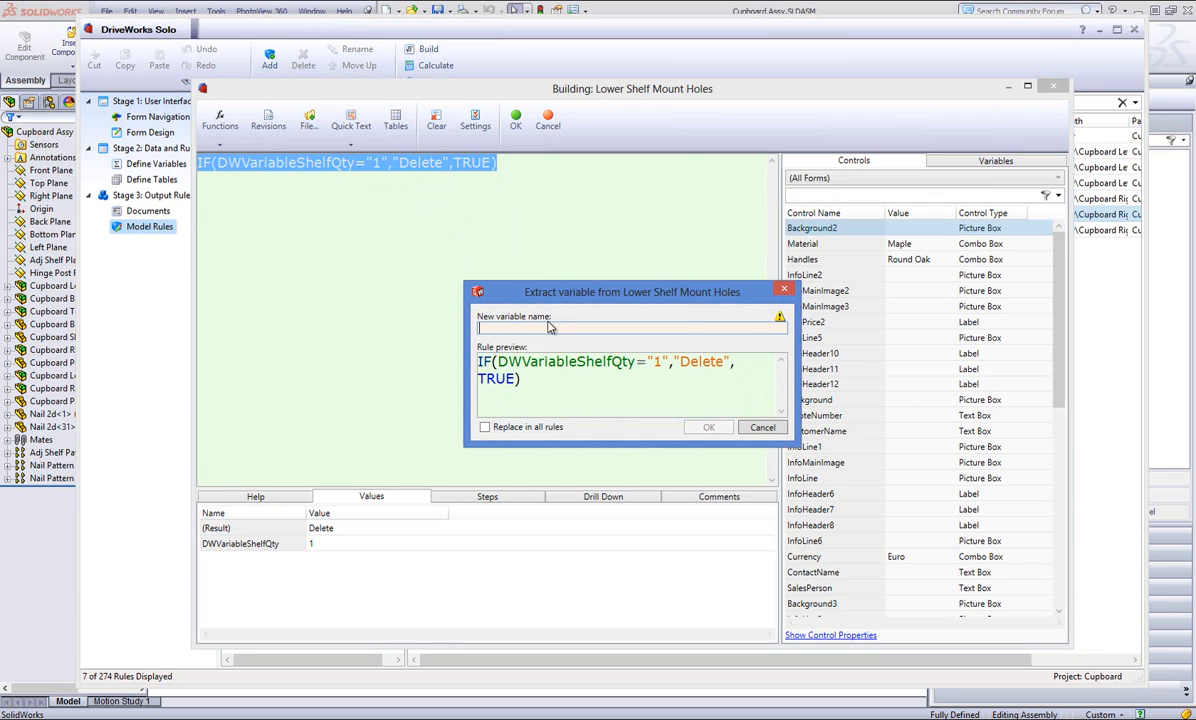
type("Lower Shelf")
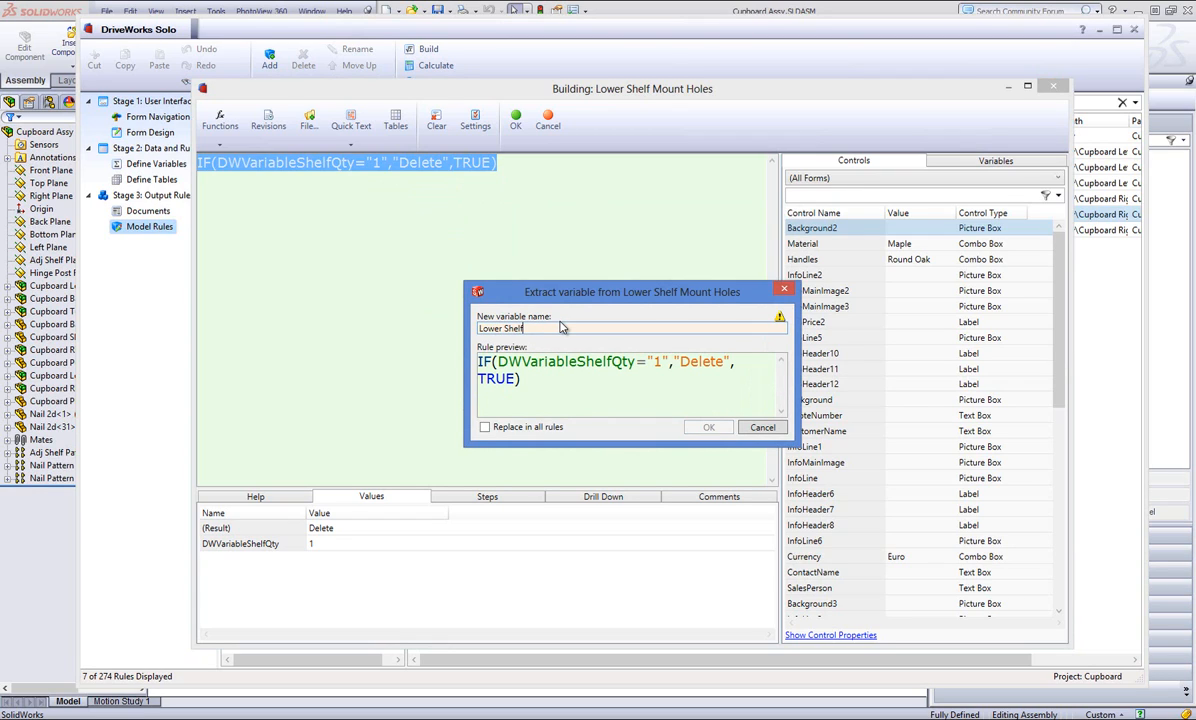
type("Mount Holes")
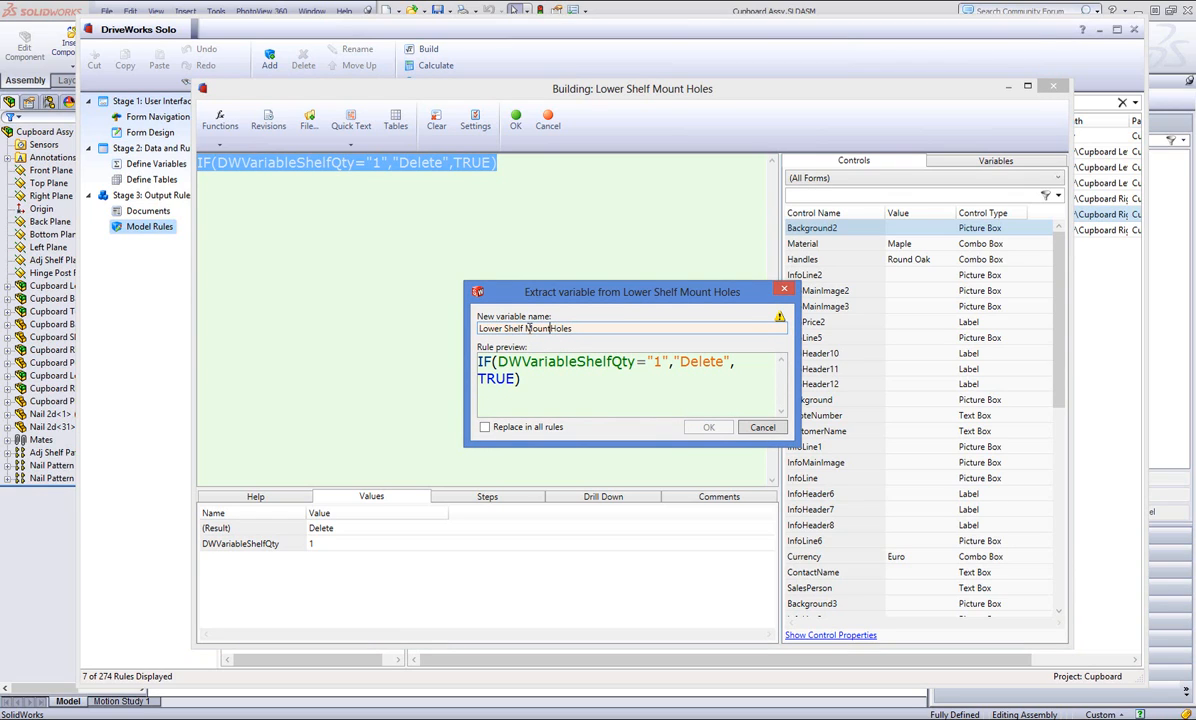
type("LowerShelfMountHoles")
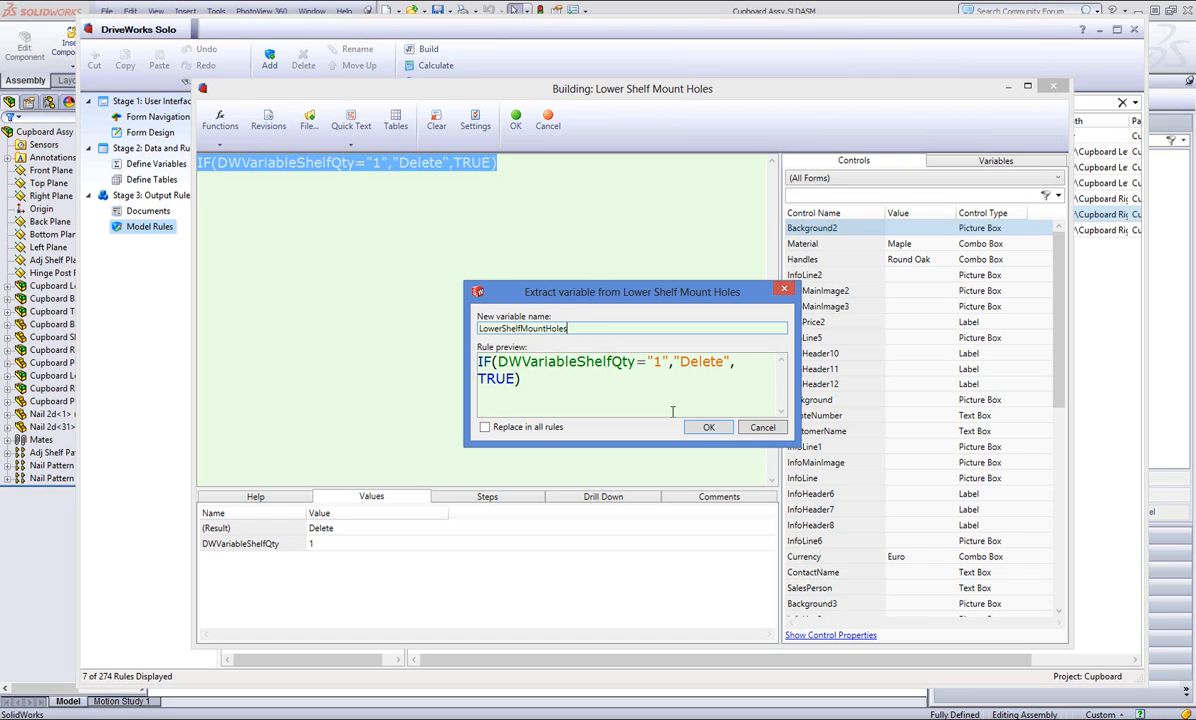
left_click(708, 427)
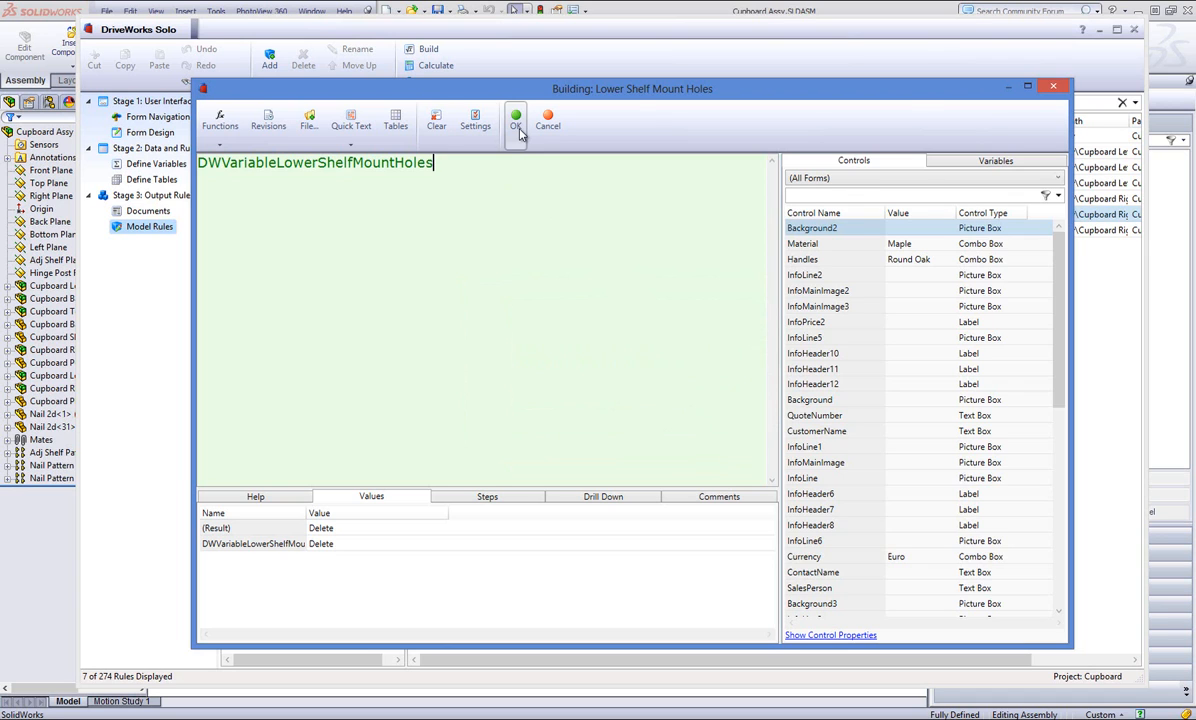
left_click(515, 117)
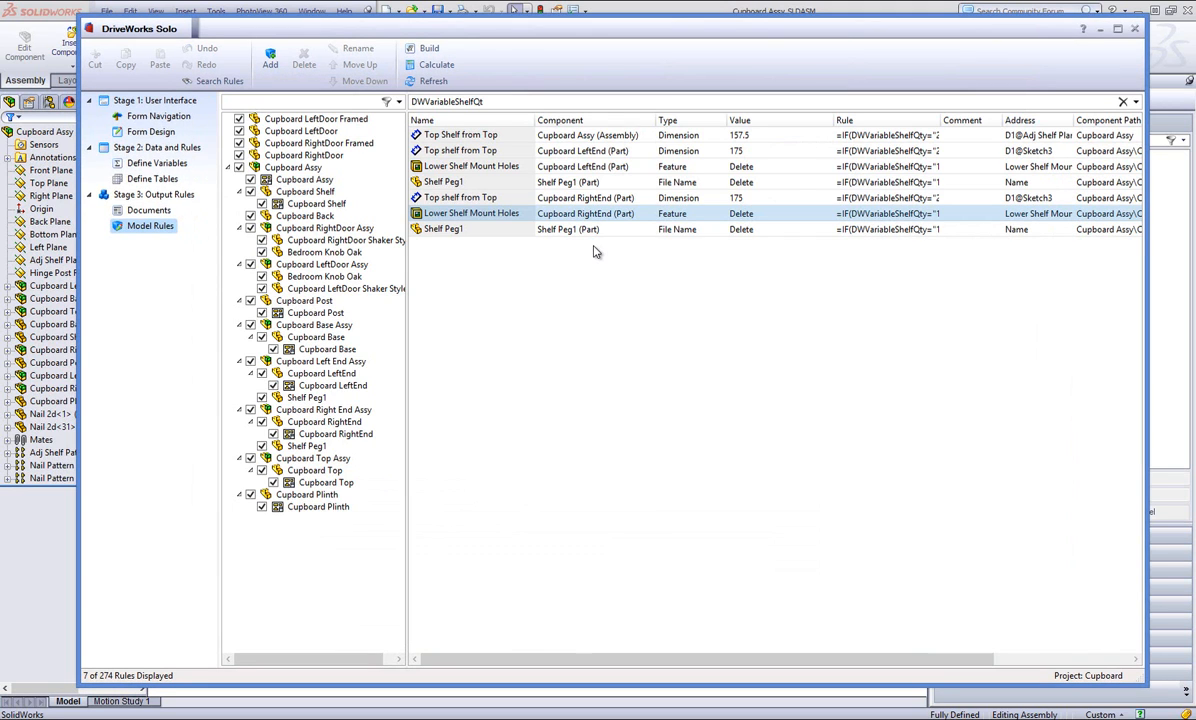
mouse_move(703, 262)
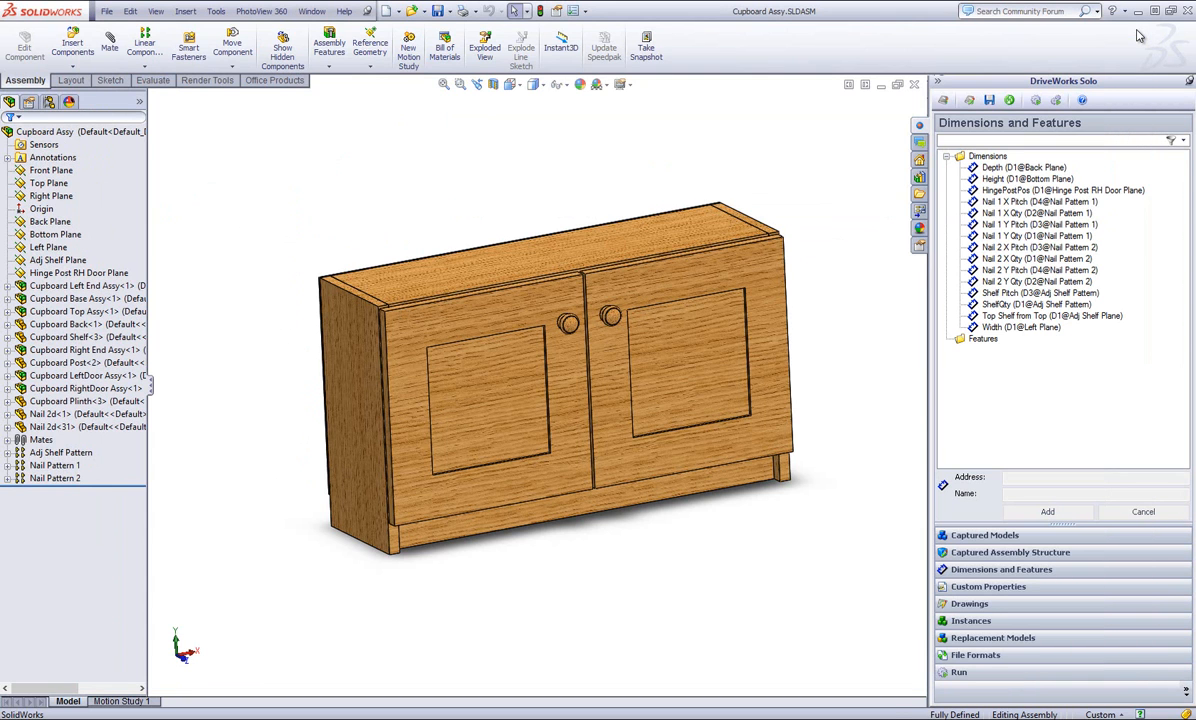
mouse_move(880, 174)
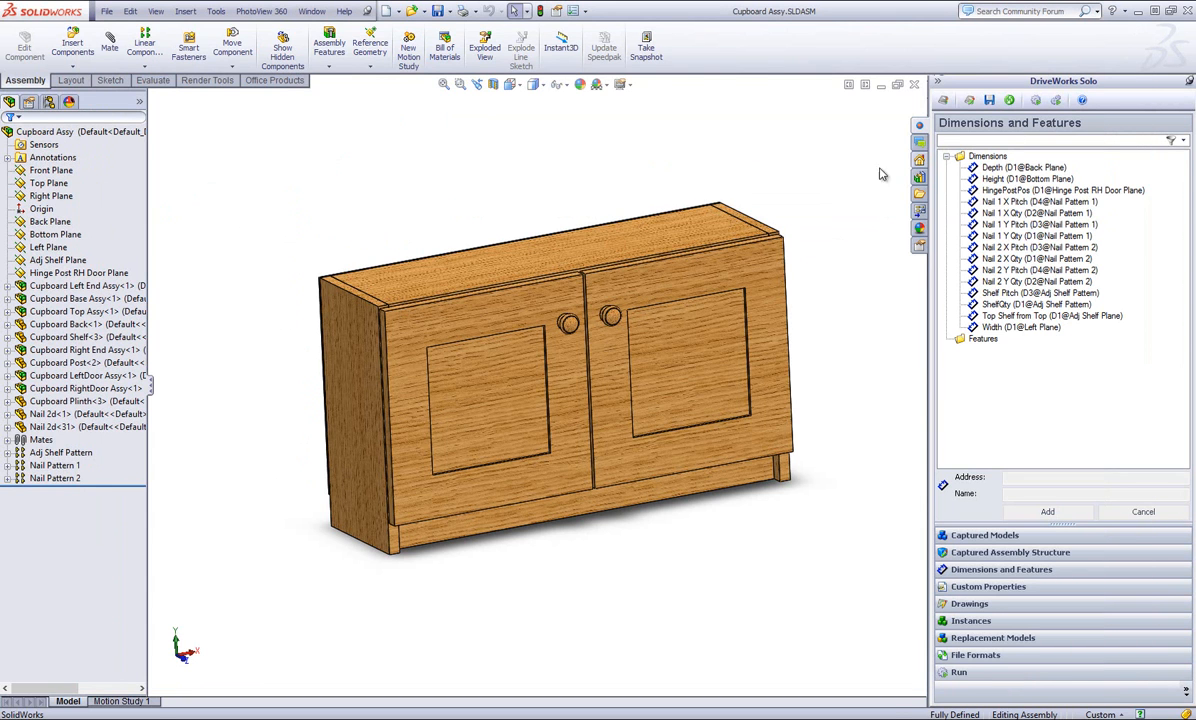